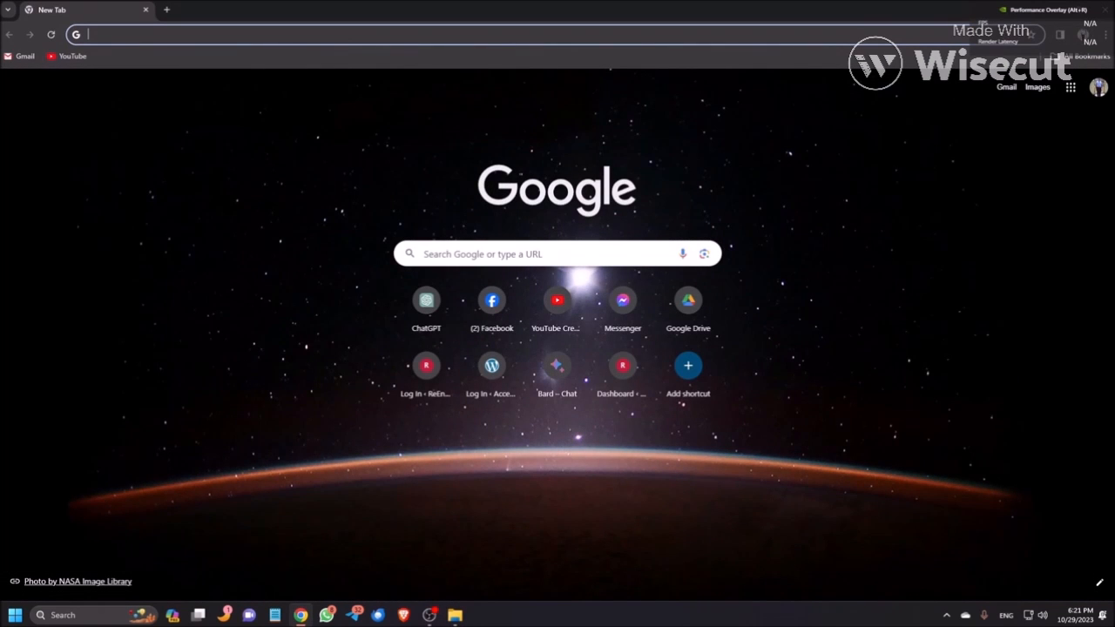
Search Google for 'jaws 2024 freedom scientific' to find the JAWS download.
{"action": "type", "text": "jaws 2024 freedom scientific"}
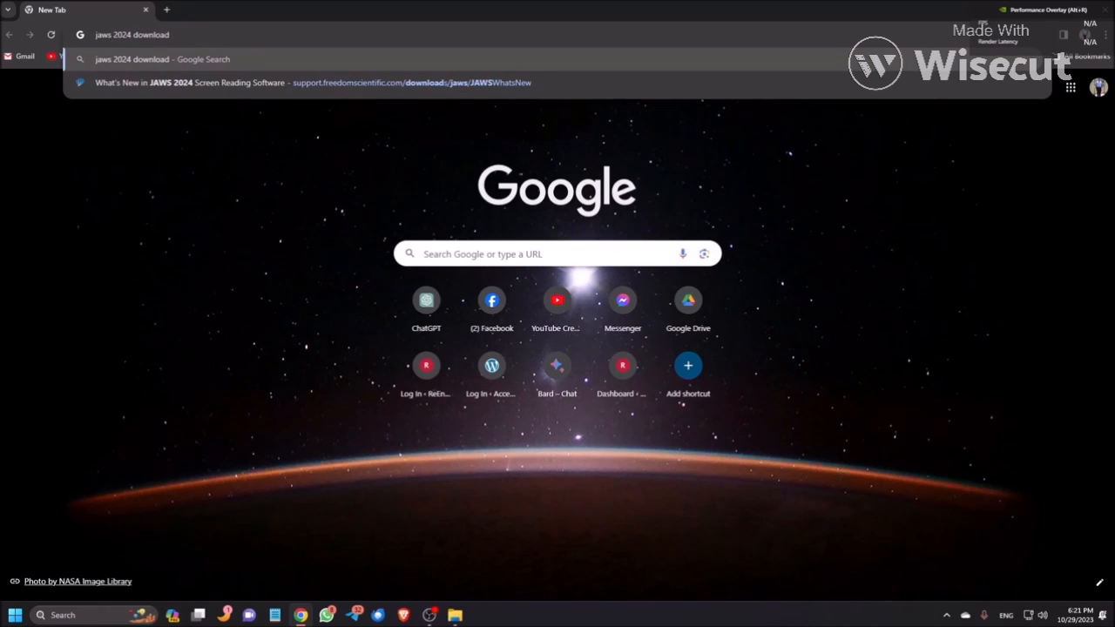
{"action": "type", "text": "freedom scientf"}
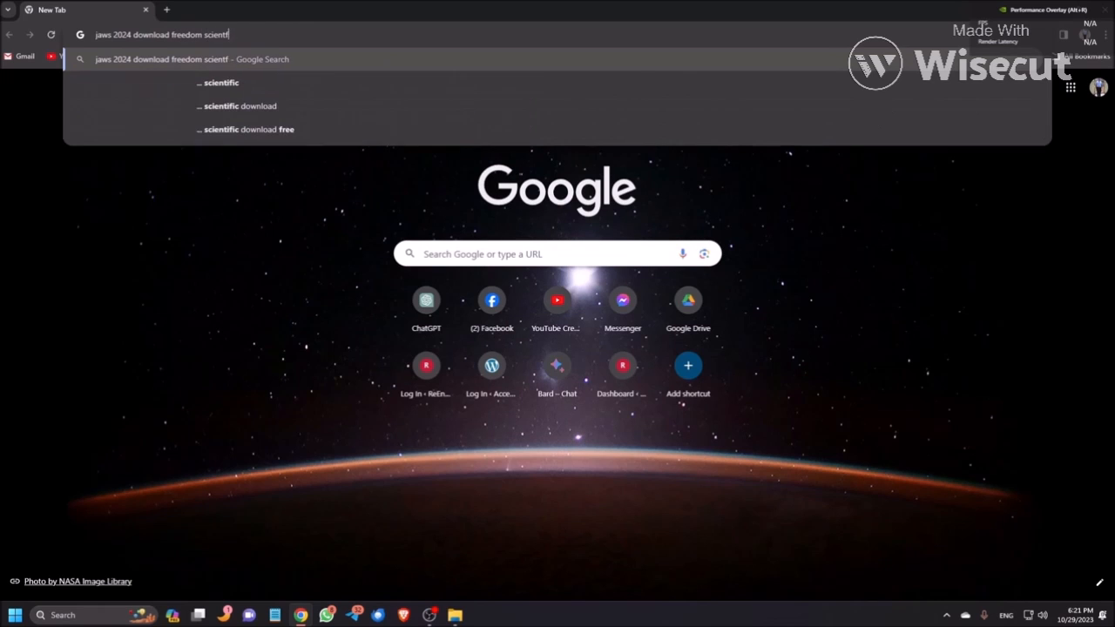
{"action": "key", "text": "Backspace"}
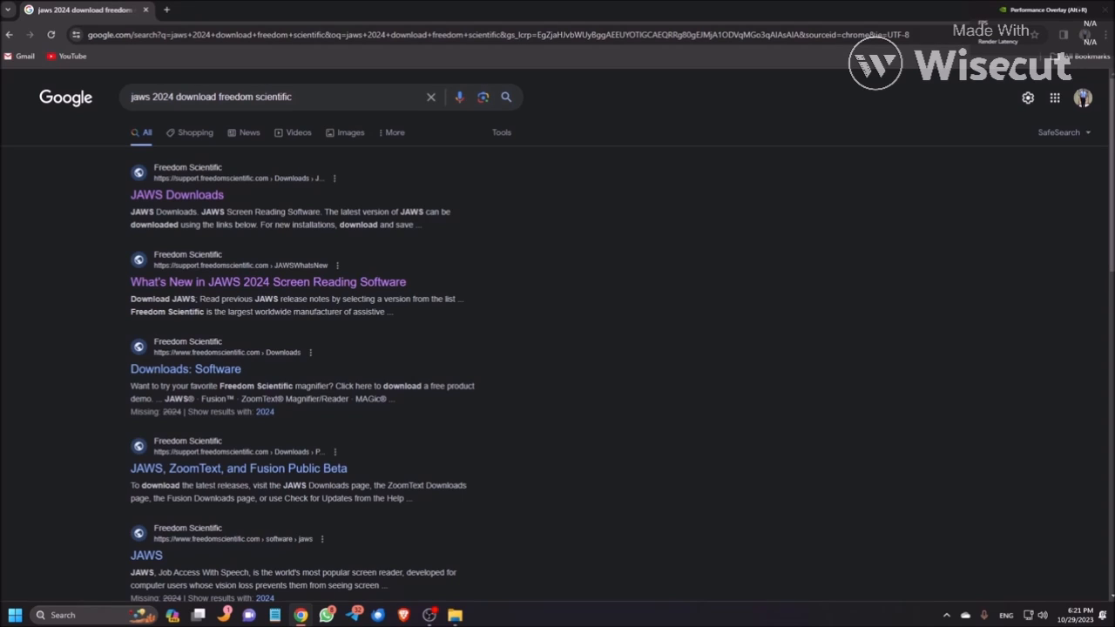
Open Freedom Scientific's JAWS Downloads page and download JAWS 2024 2310.70 (October 2023).
{"action": "left_click", "coordinate": [176, 194]}
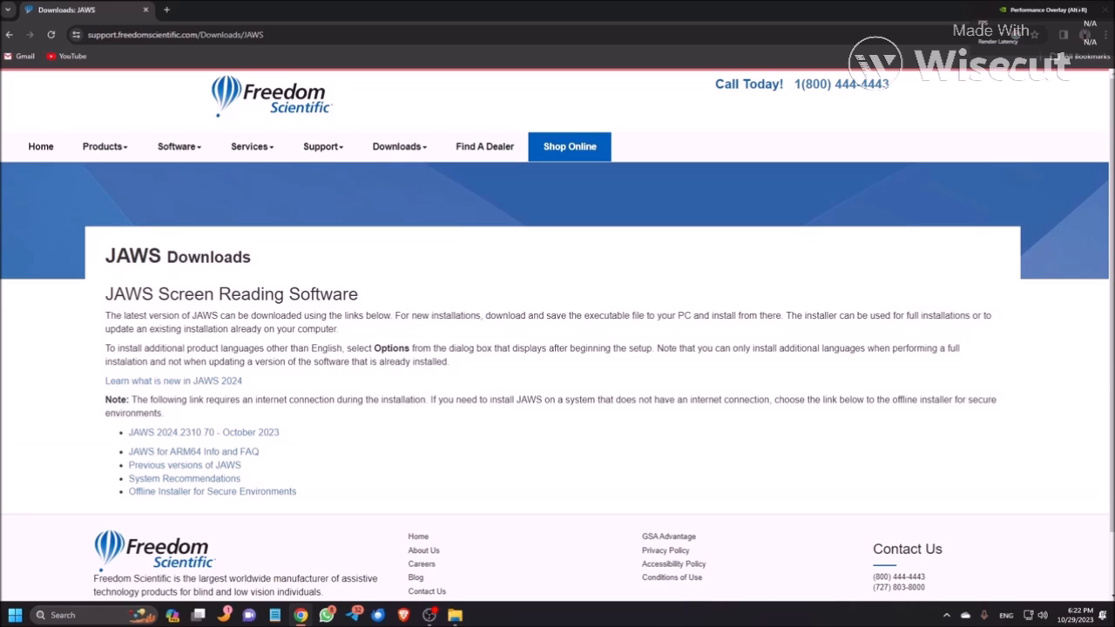
{"action": "left_click", "coordinate": [203, 433]}
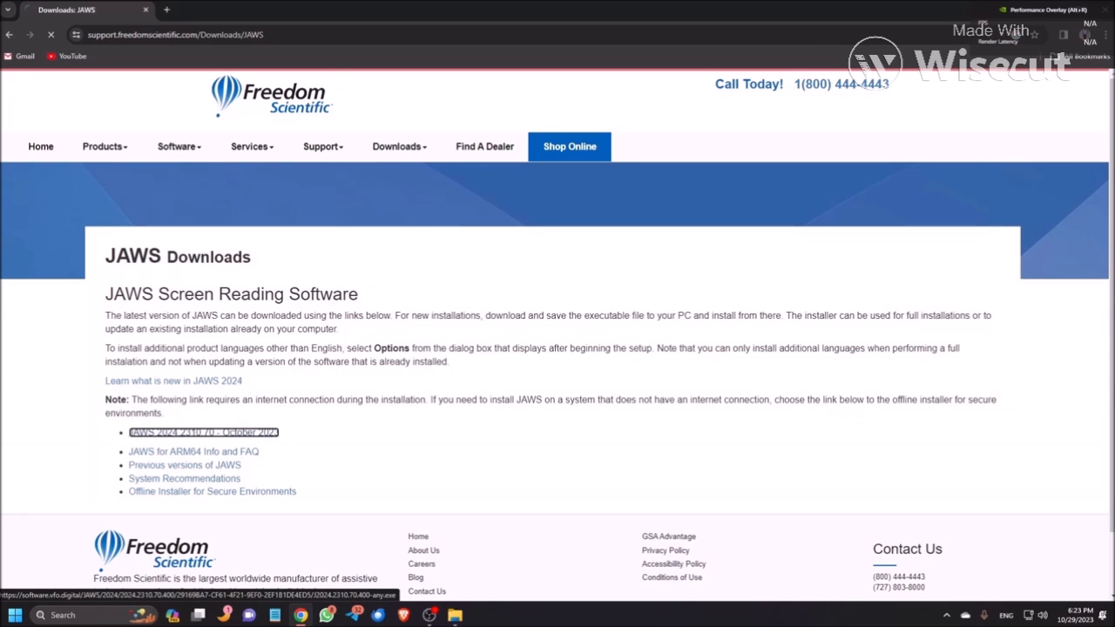
Show the downloaded 2024.2310.70.400-any.exe installer in its File Explorer folder.
{"action": "left_click", "coordinate": [203, 432]}
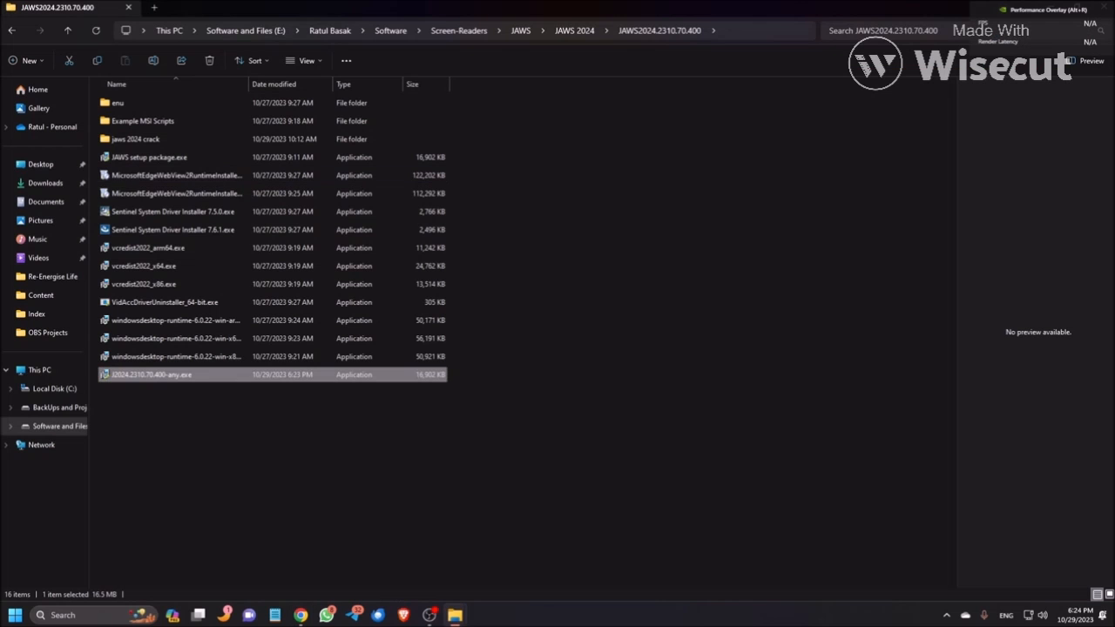
{"action": "mouse_move", "coordinate": [174, 175]}
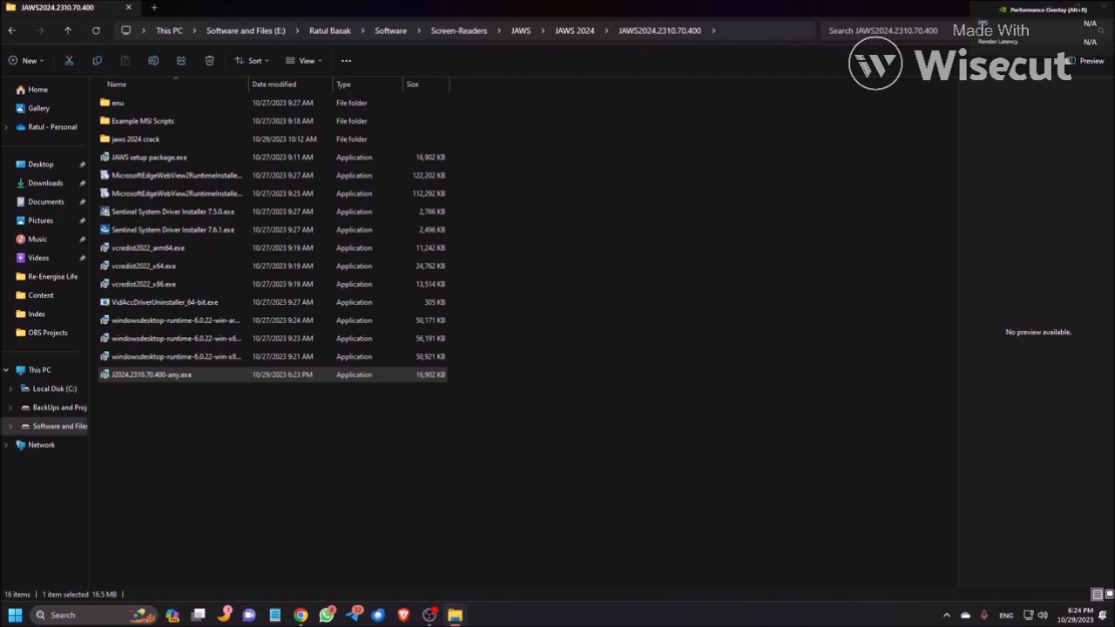
Run the JAWS installer, dismiss the Narrator notice, and accept the license agreement.
{"action": "double_click", "coordinate": [151, 375]}
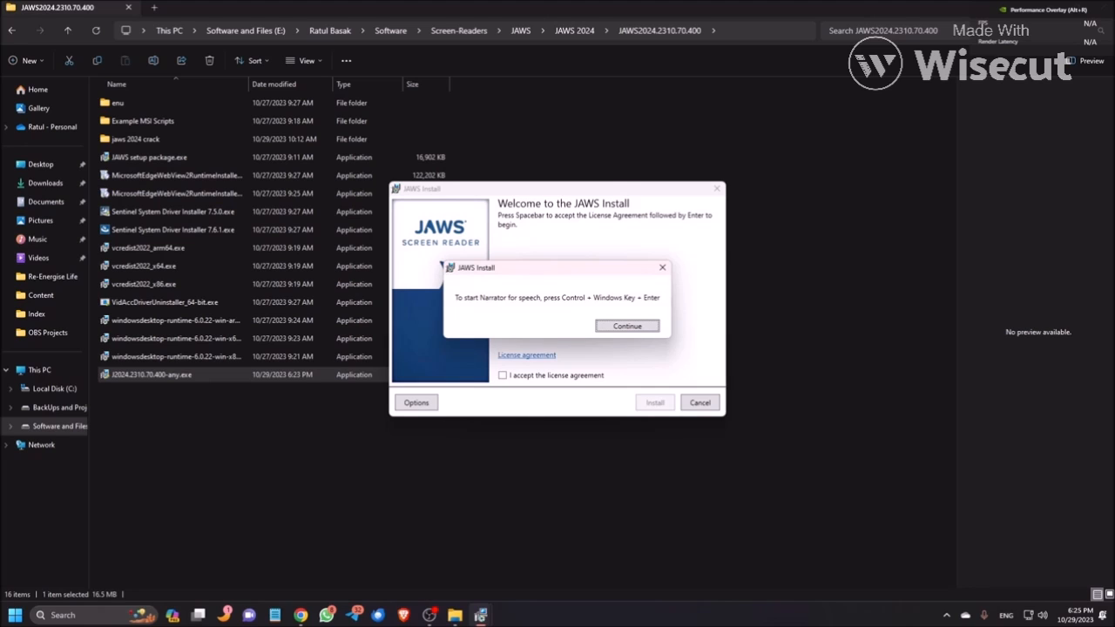
{"action": "left_click", "coordinate": [626, 325]}
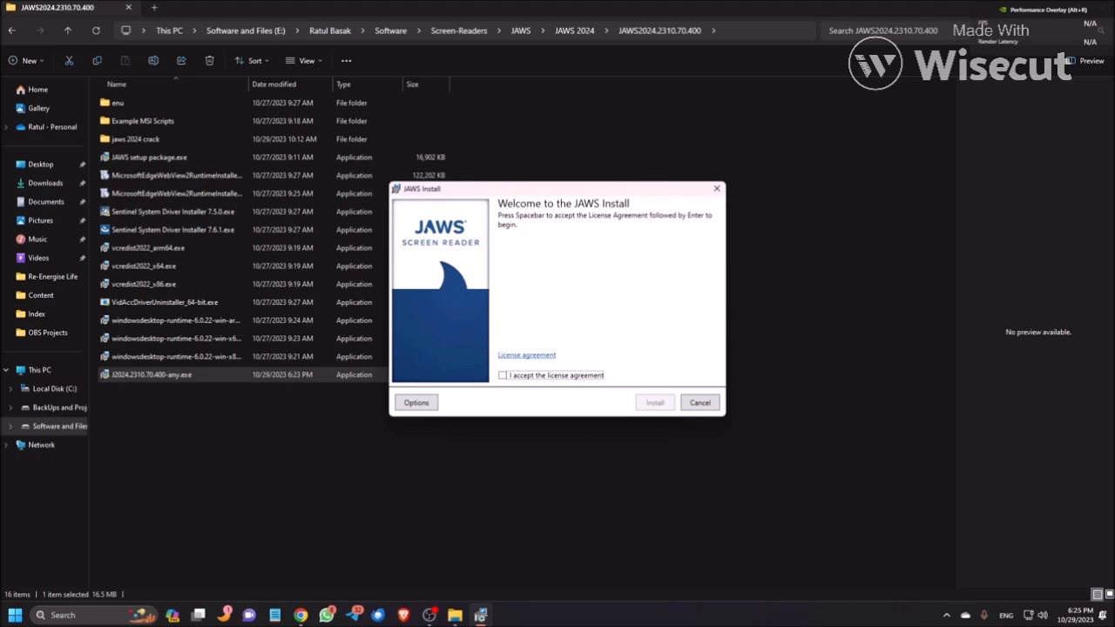
{"action": "left_click", "coordinate": [503, 375]}
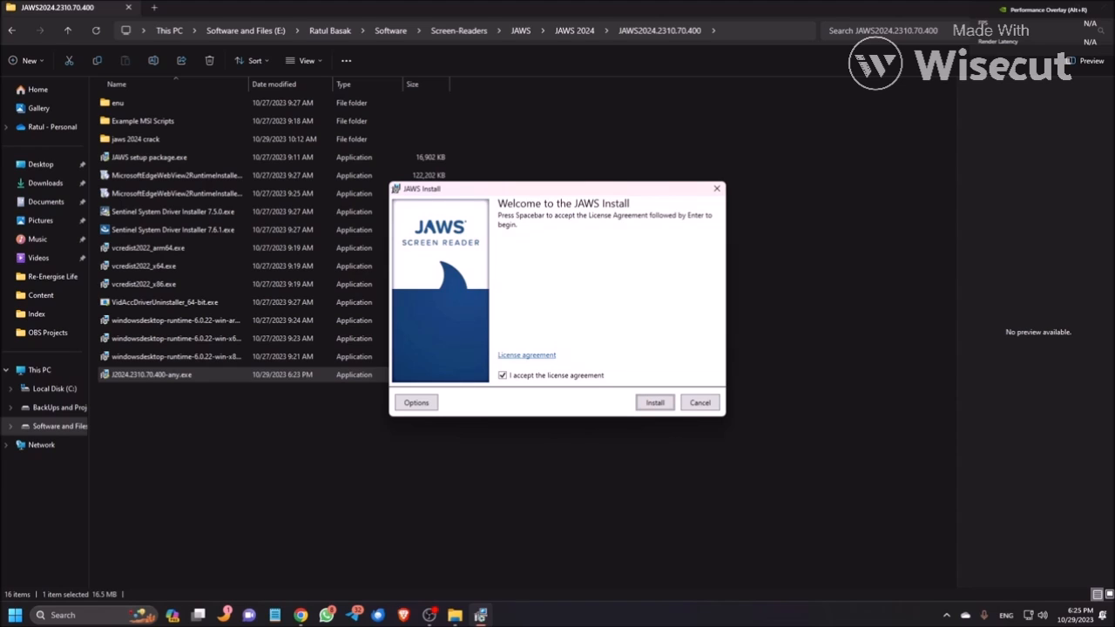
Install JAWS and close the completion message to reach the restart prompt.
{"action": "left_click", "coordinate": [654, 402]}
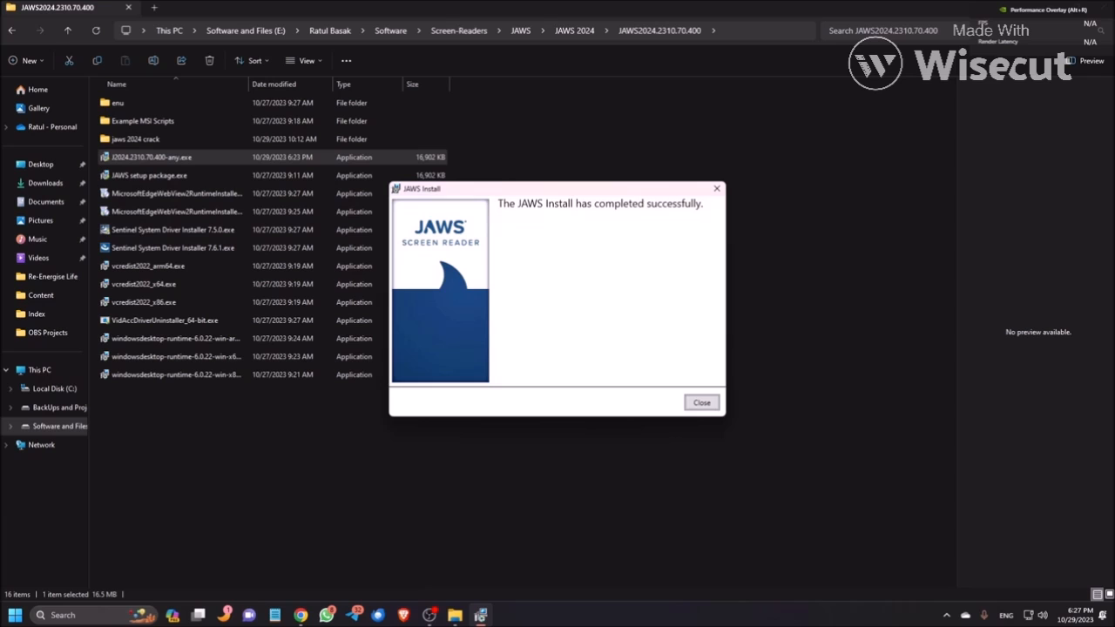
{"action": "left_click", "coordinate": [701, 402]}
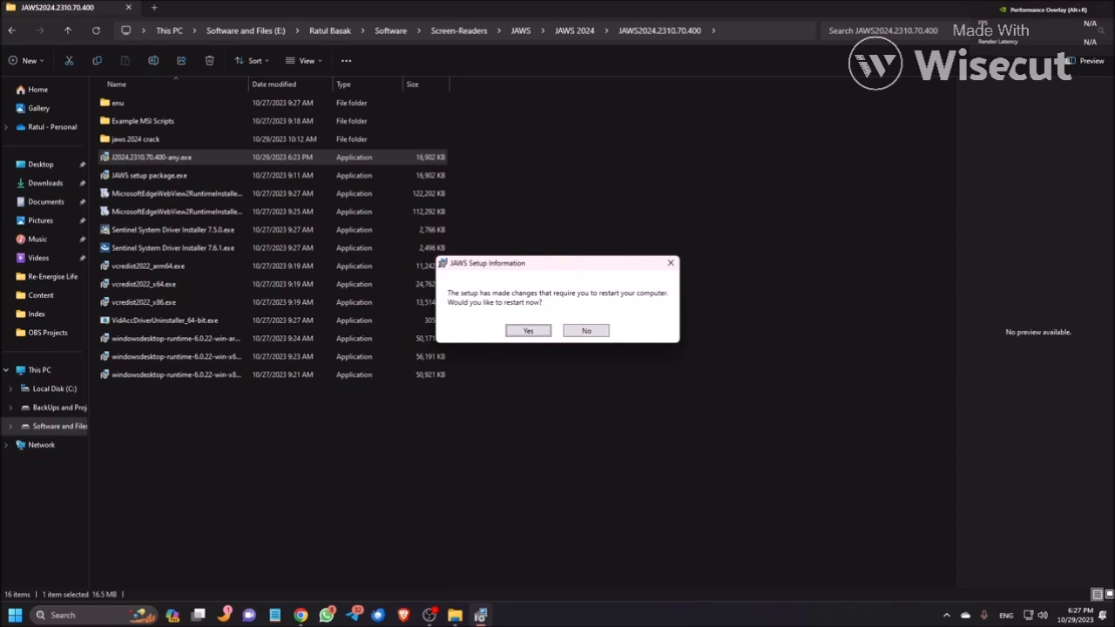